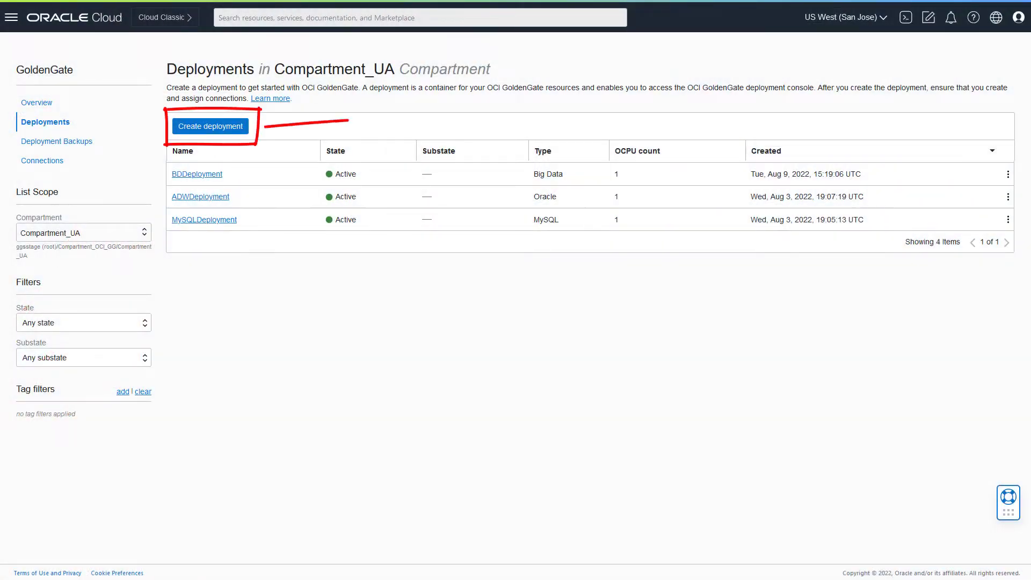
Create an Oracle Database GoldenGate deployment with instance ggsinstance and administrator oggadmin
left_click(210, 126)
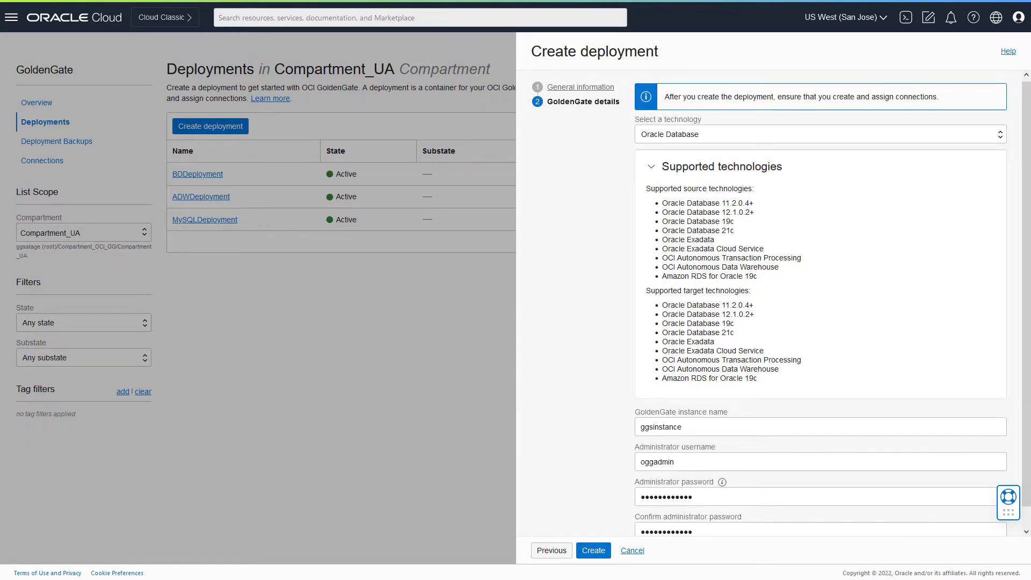
left_click(592, 551)
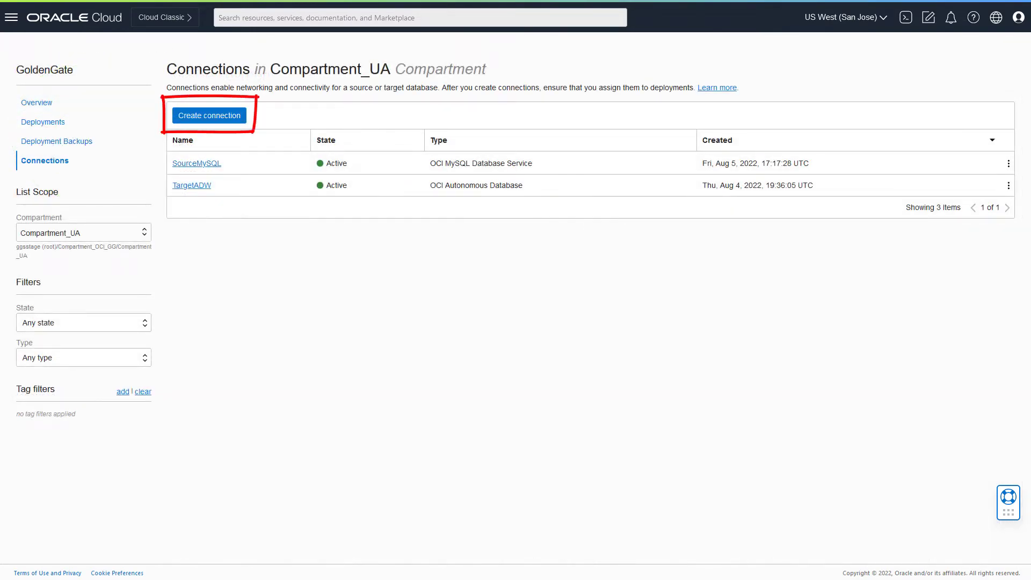
Create the SourceATP OCI Autonomous Database connection targeting ATP_SJC
left_click(209, 115)
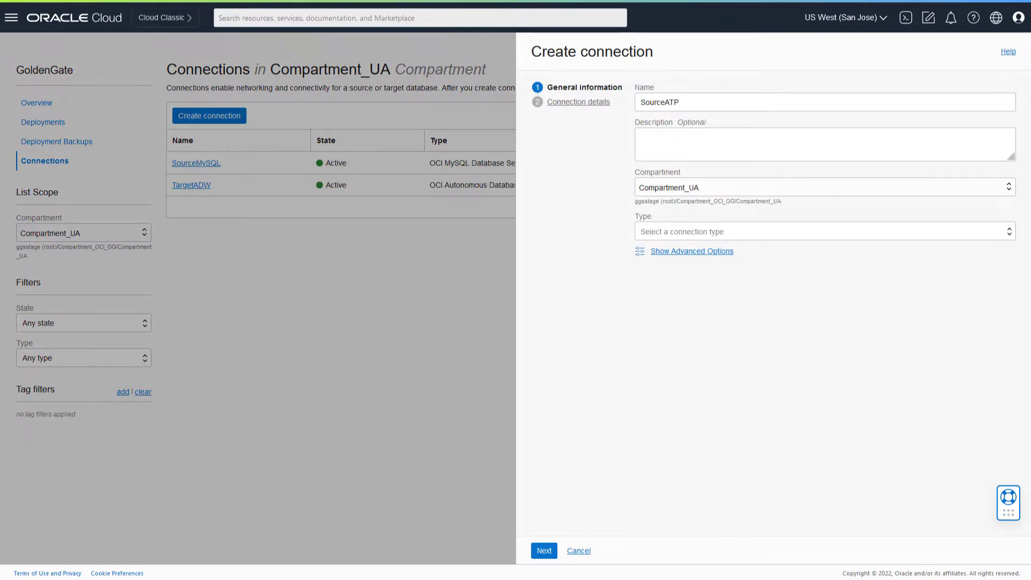
left_click(823, 231)
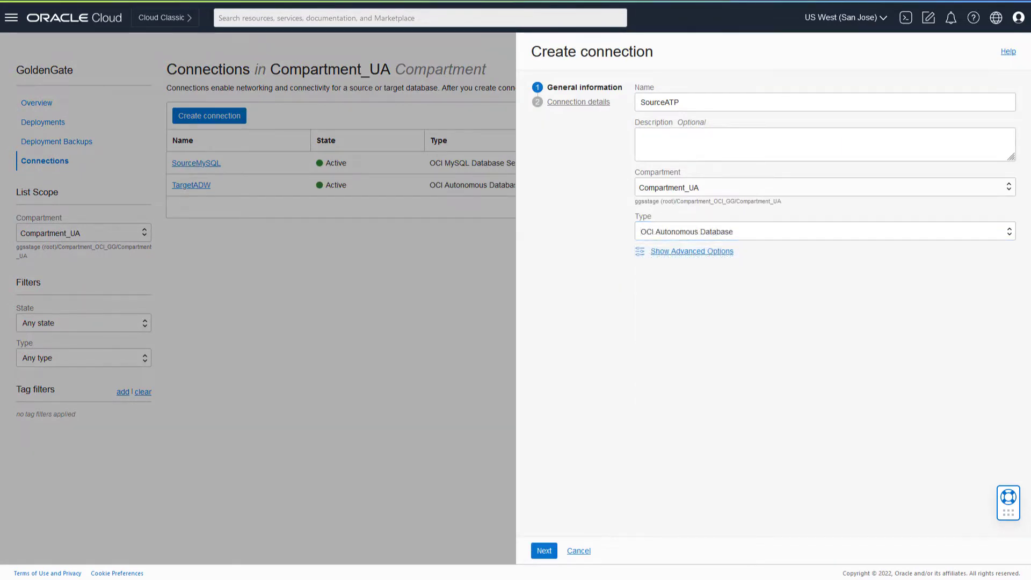
left_click(543, 551)
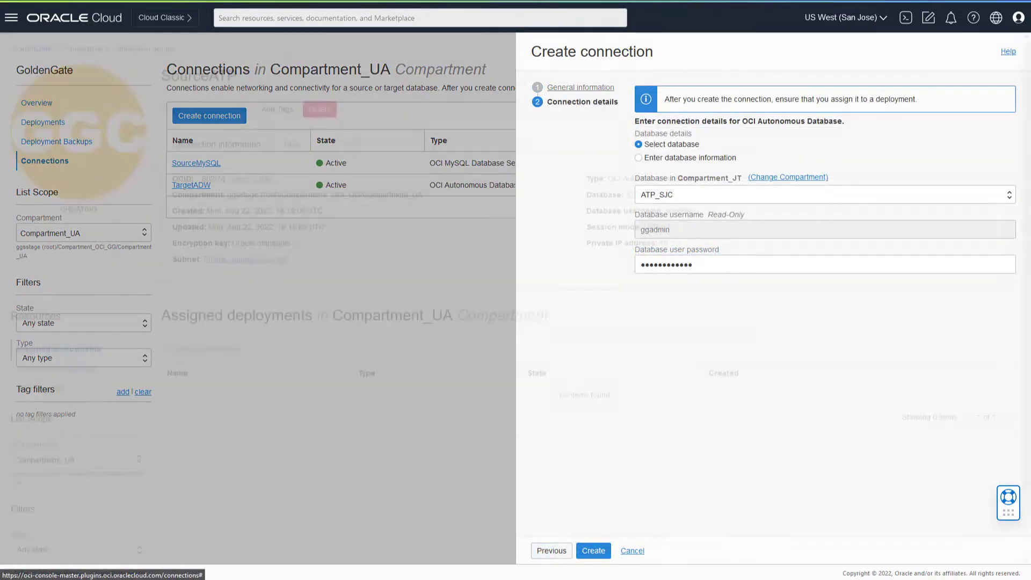
left_click(592, 550)
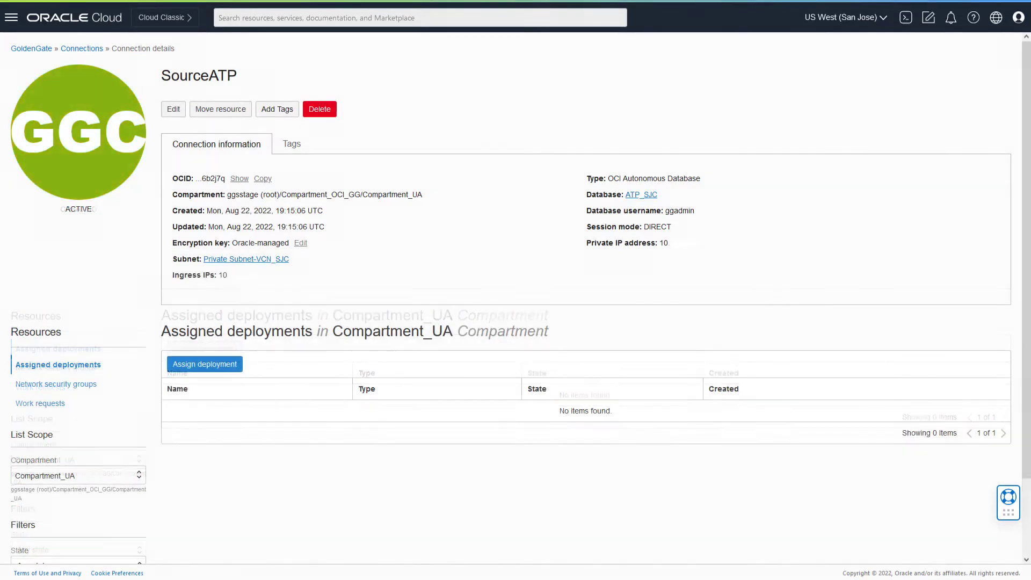
Assign GGSDeployment to the SourceATP connection and open GGSDeployment's details
left_click(204, 363)
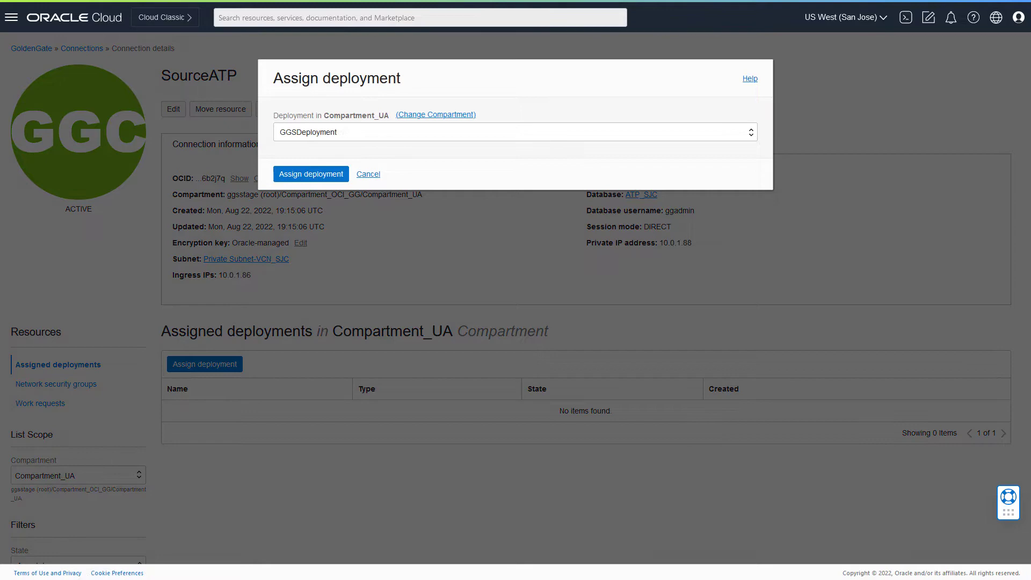
left_click(310, 173)
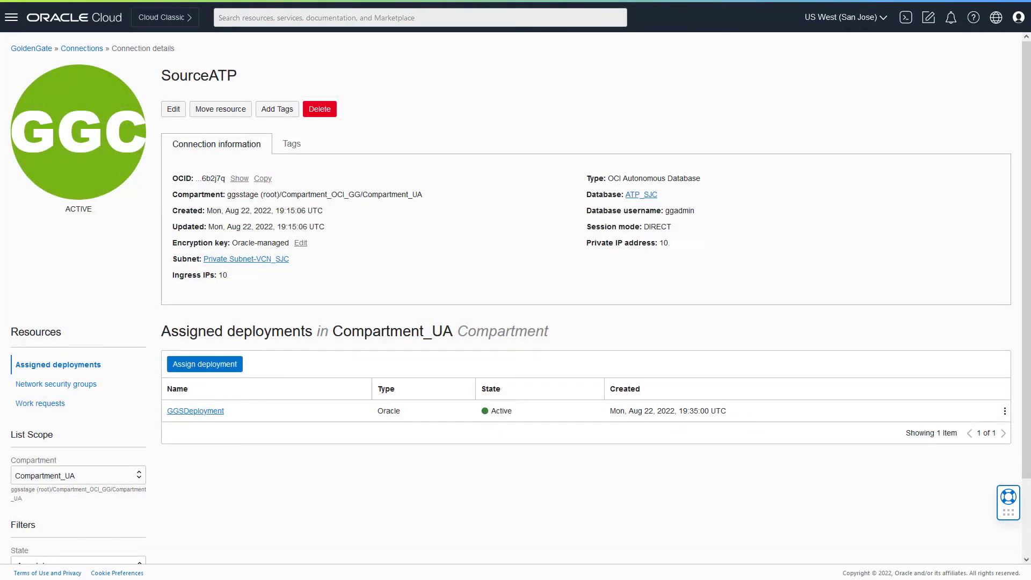
left_click(195, 410)
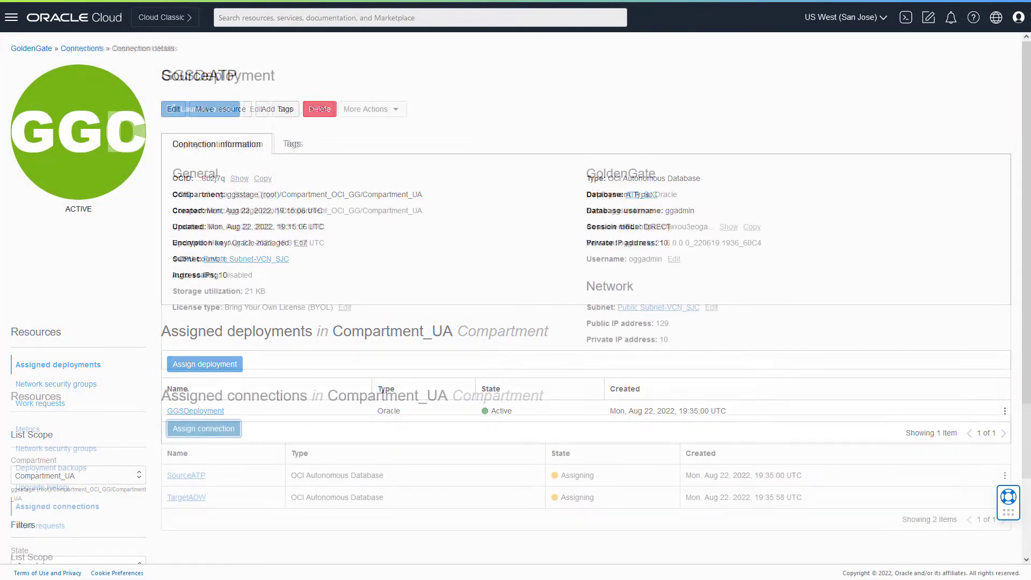
Launch the GGSDeployment console and sign in to the Administration Server
left_click(200, 108)
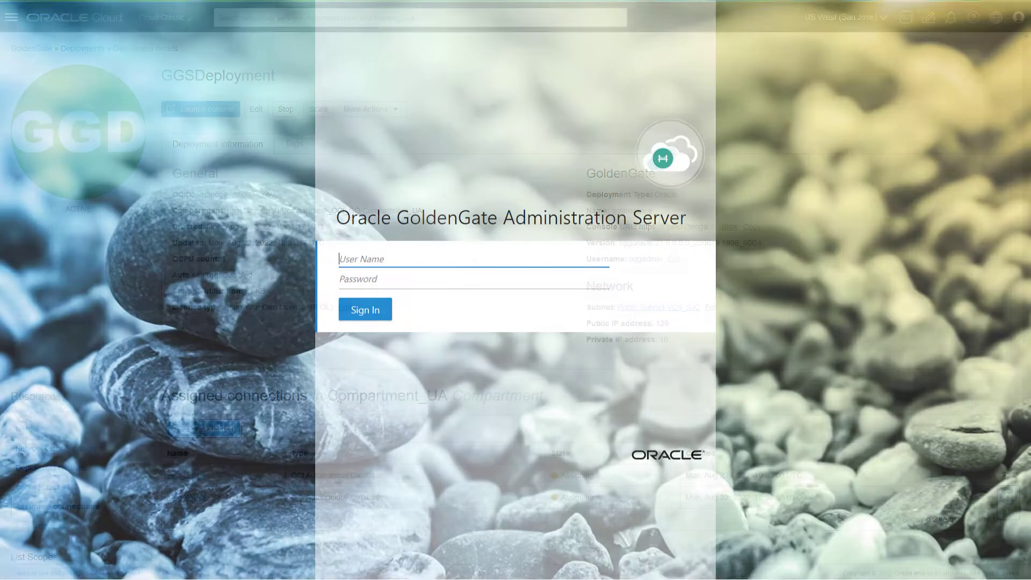
left_click(364, 309)
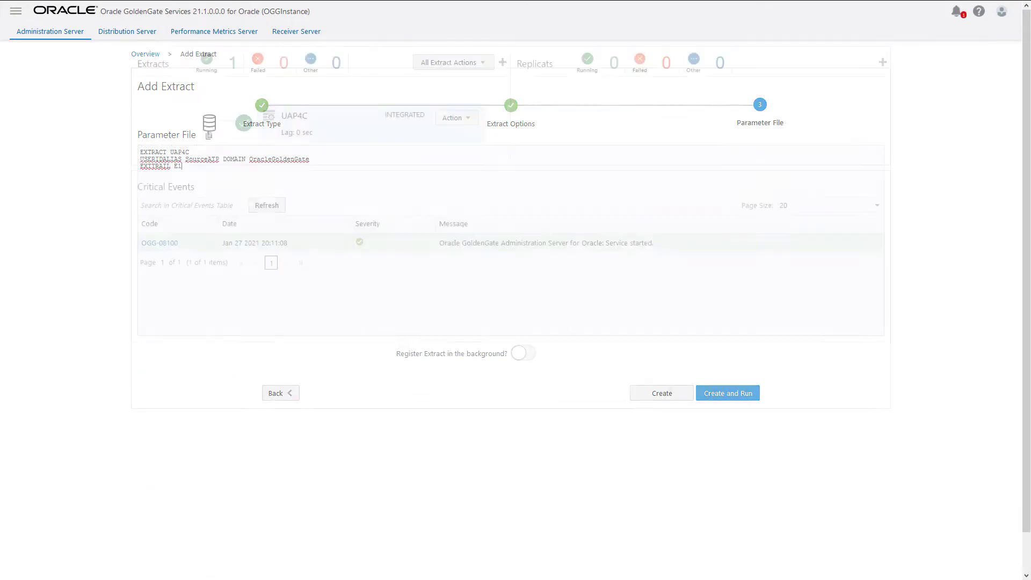
Create and run the UAP4C extract, then add the REP replicat reading trail E1
left_click(726, 392)
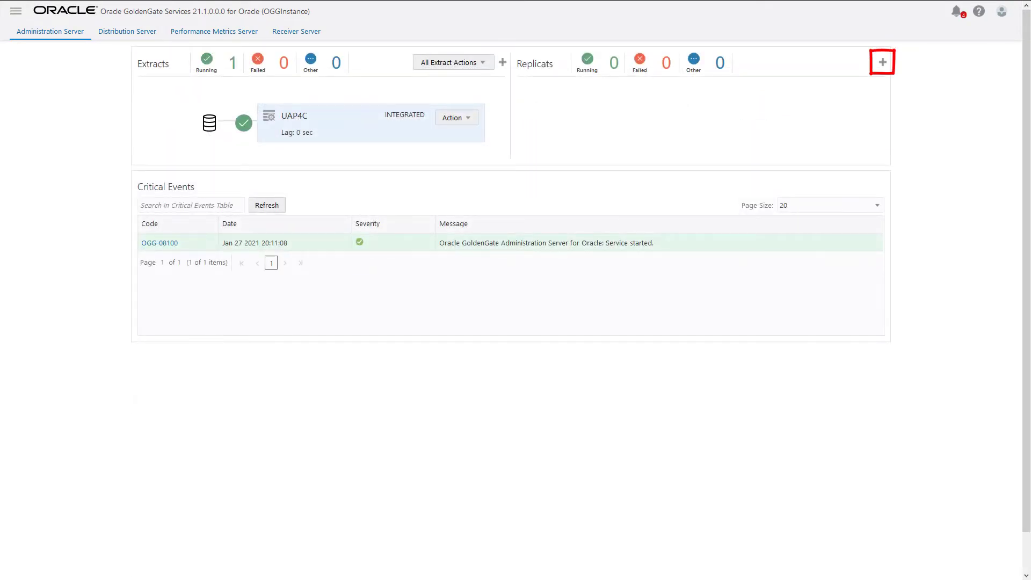
left_click(883, 61)
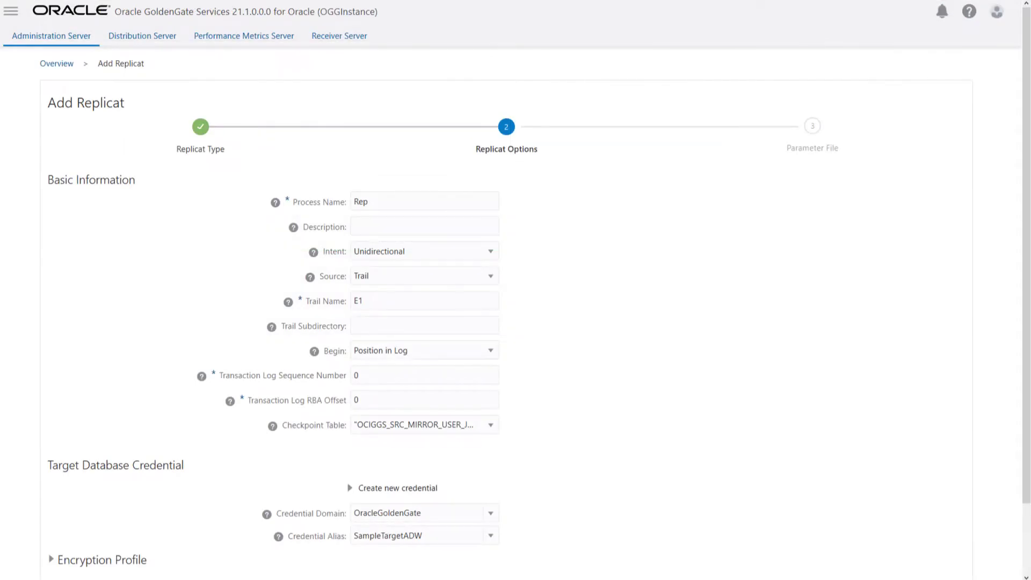
left_click(56, 63)
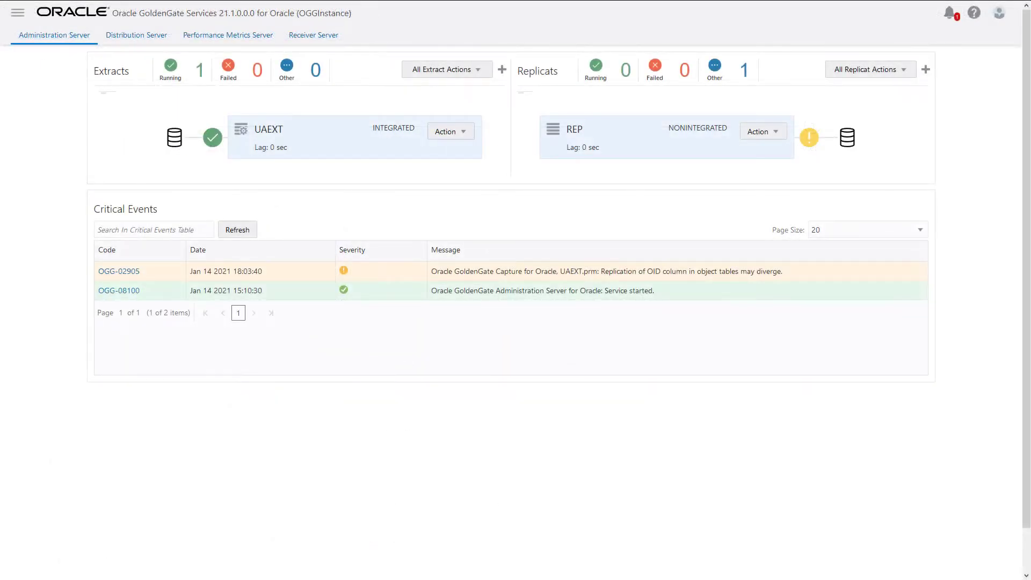
View REP replicat statistics in Performance Metrics Server and the deployment metrics charts
left_click(228, 35)
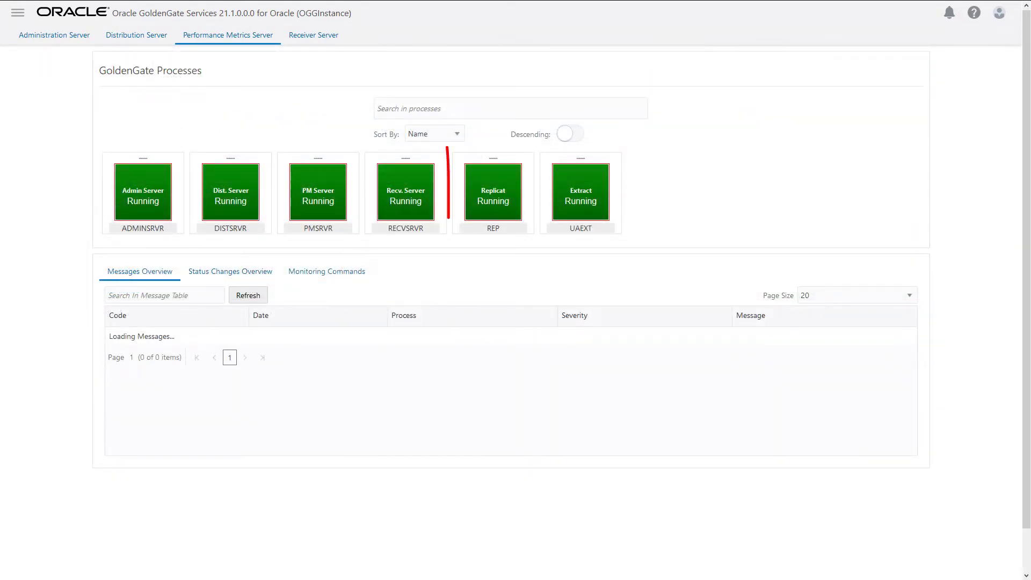
left_click(492, 192)
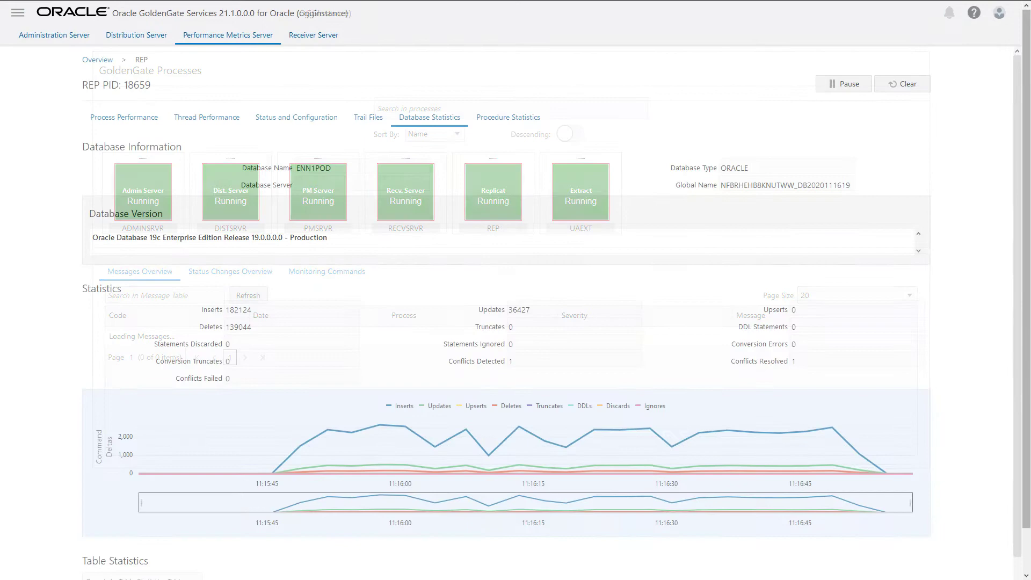
scroll("down", 3)
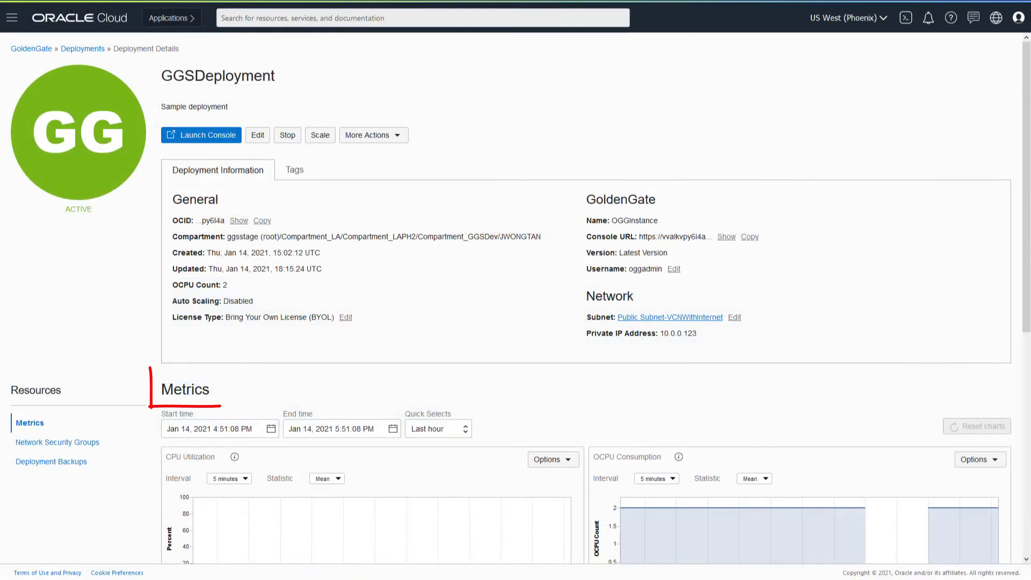
scroll("down", 3)
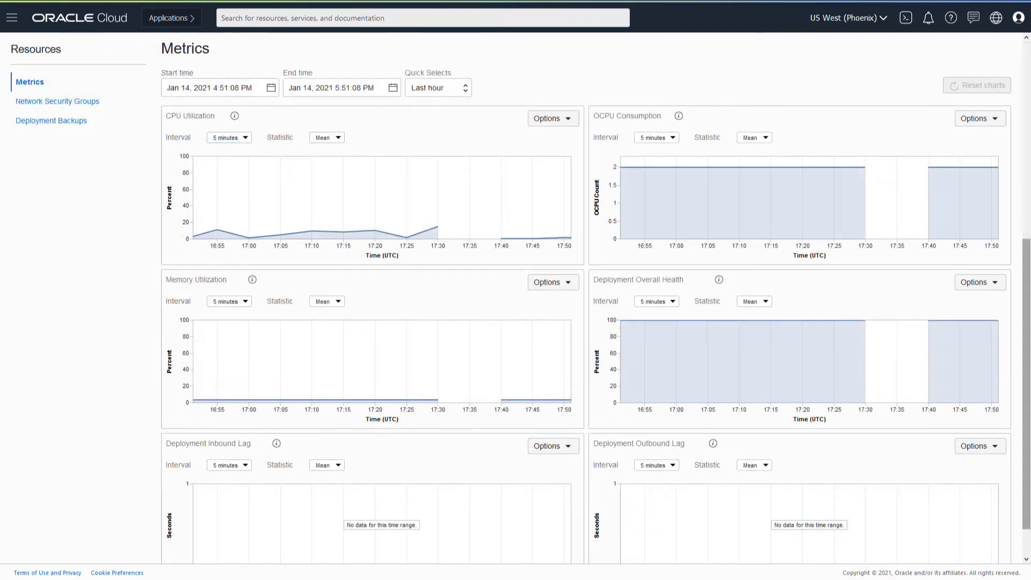